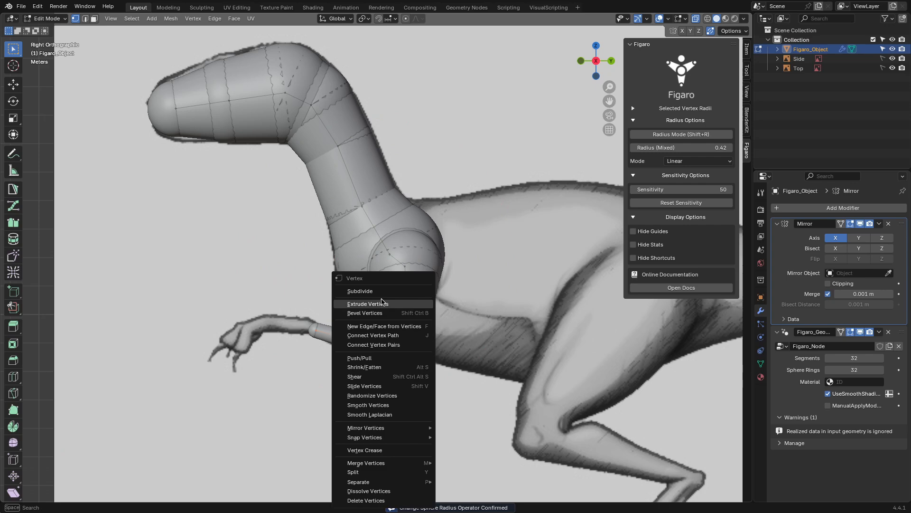
- Extrude new vertices on the dinosaur and confirm the resized limb sphere radius
click(367, 303)
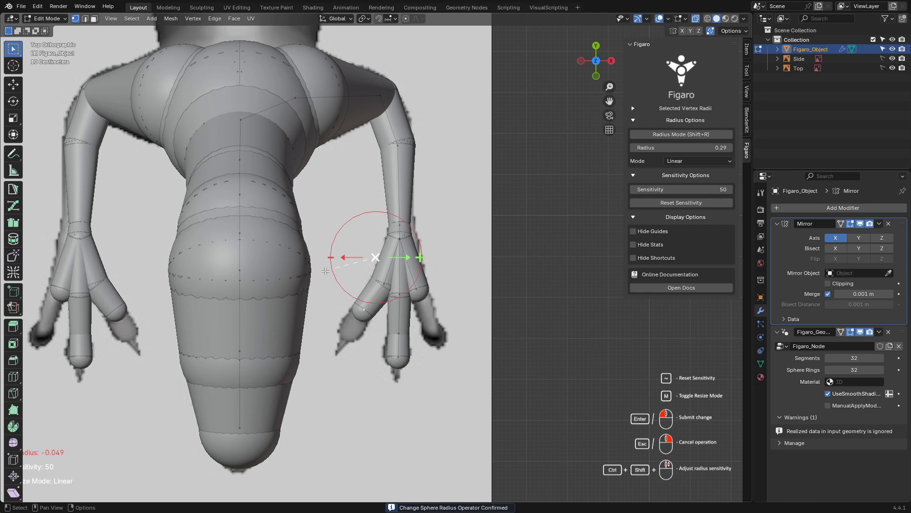
key(Return)
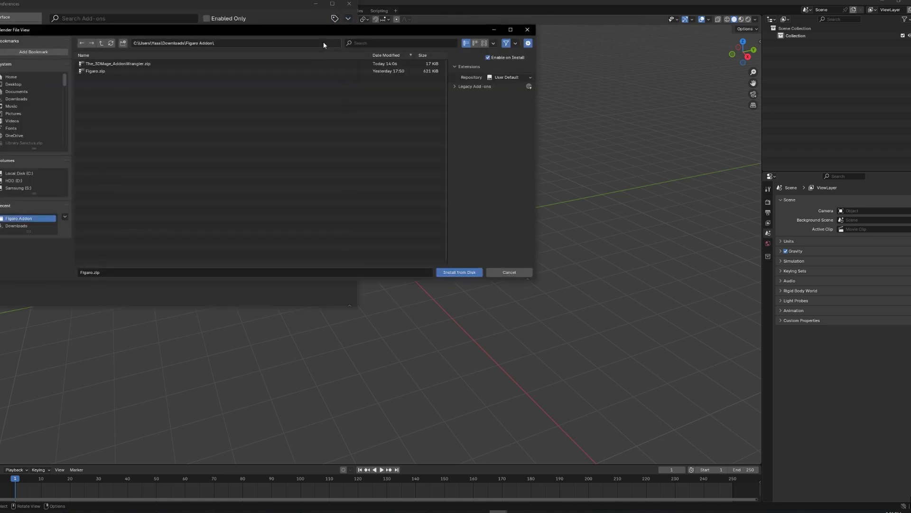
- Install The_3DMage_AddonWrangler.zip as an add-on from disk
click(117, 63)
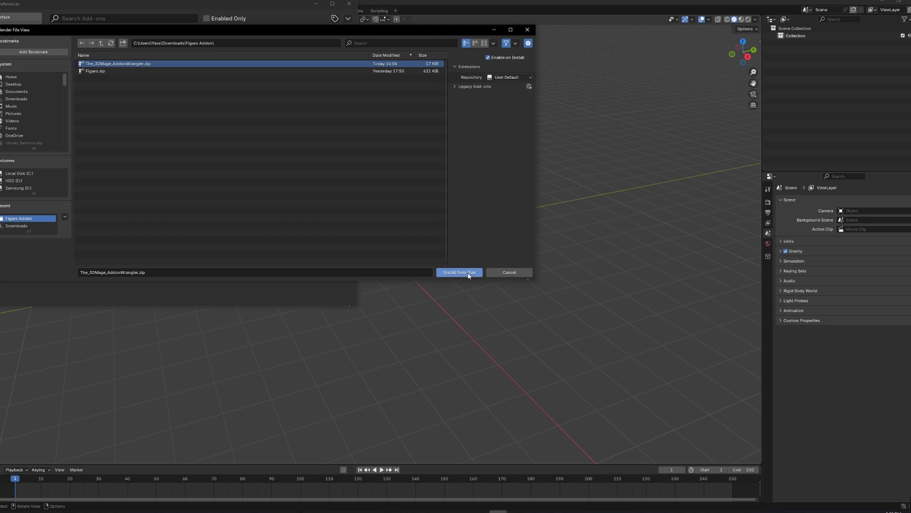
click(458, 272)
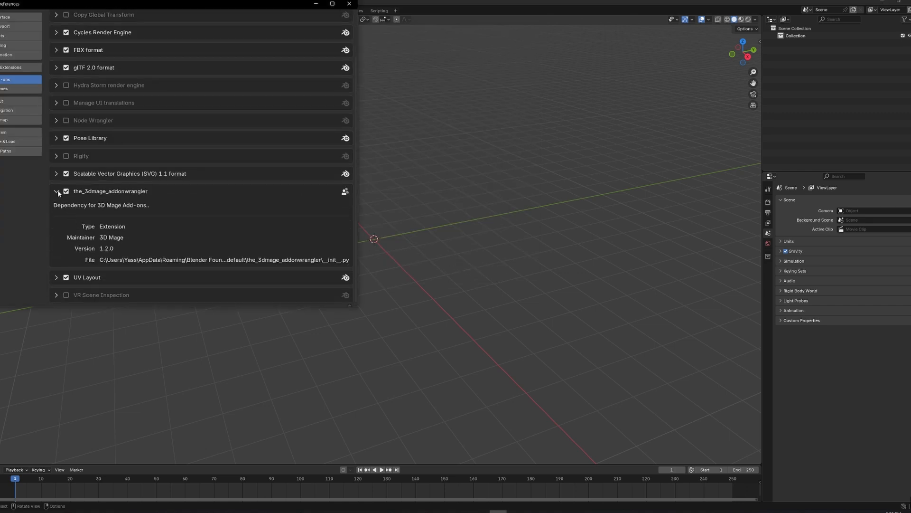
- Install Figaro.zip from disk, expand its add-on entry, and leave Preferences
click(348, 18)
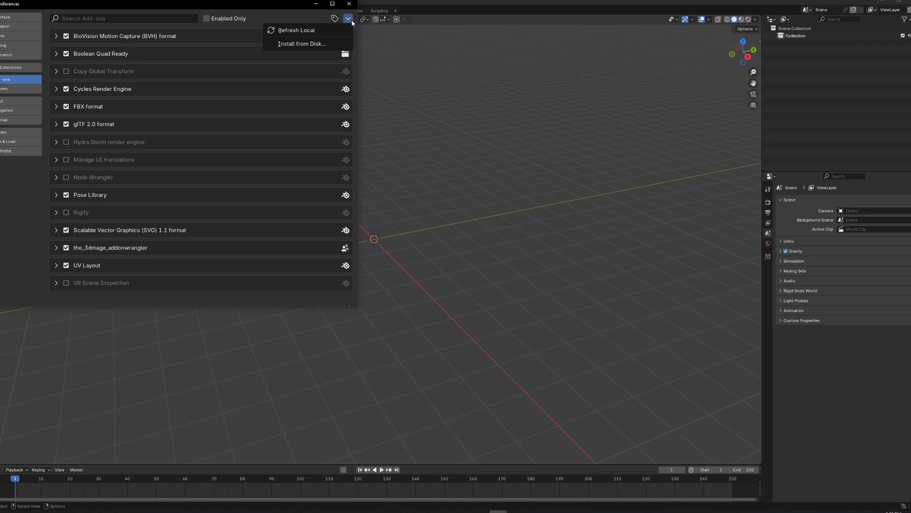
click(301, 44)
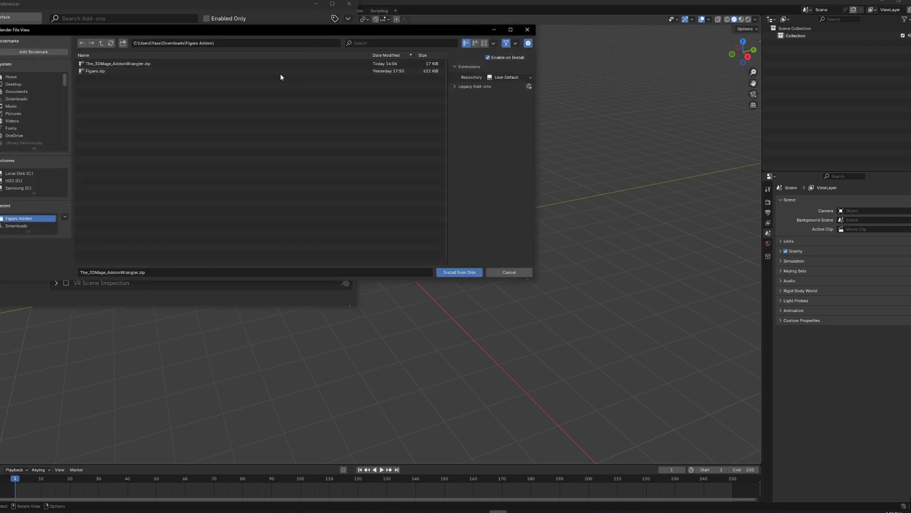
click(459, 272)
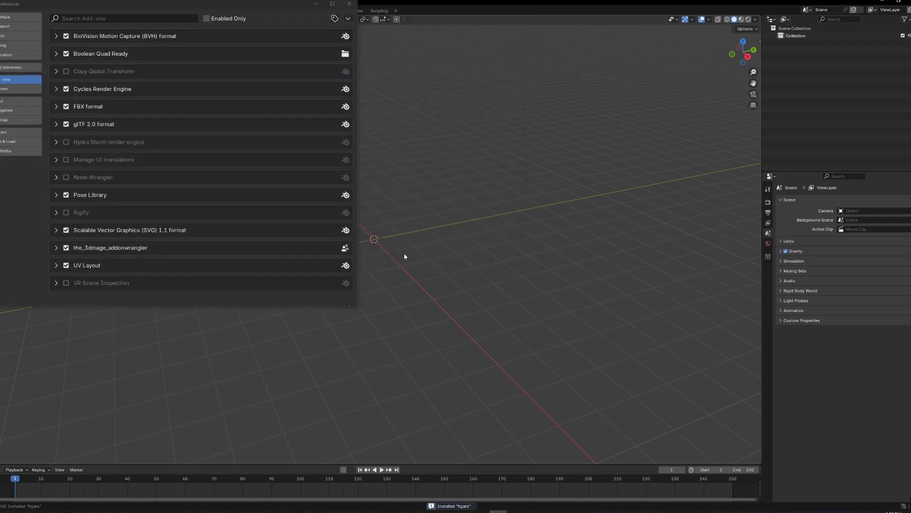
click(56, 124)
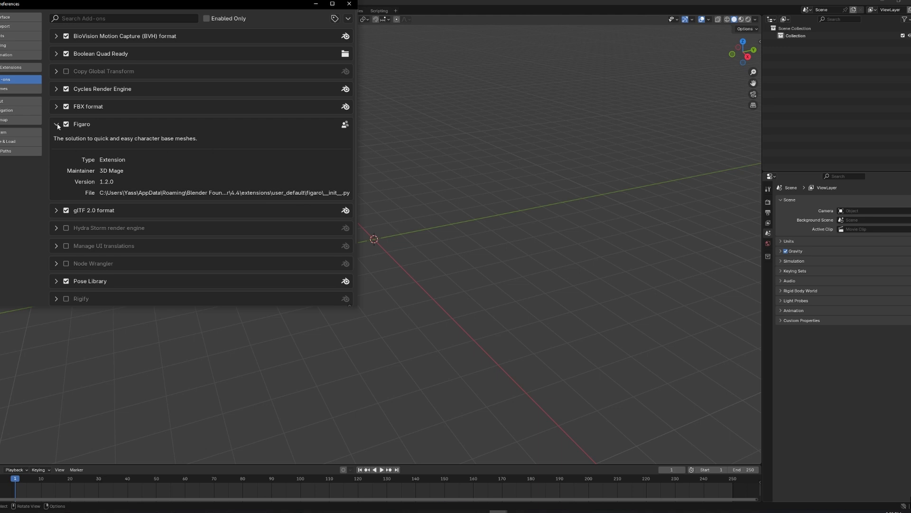
click(349, 4)
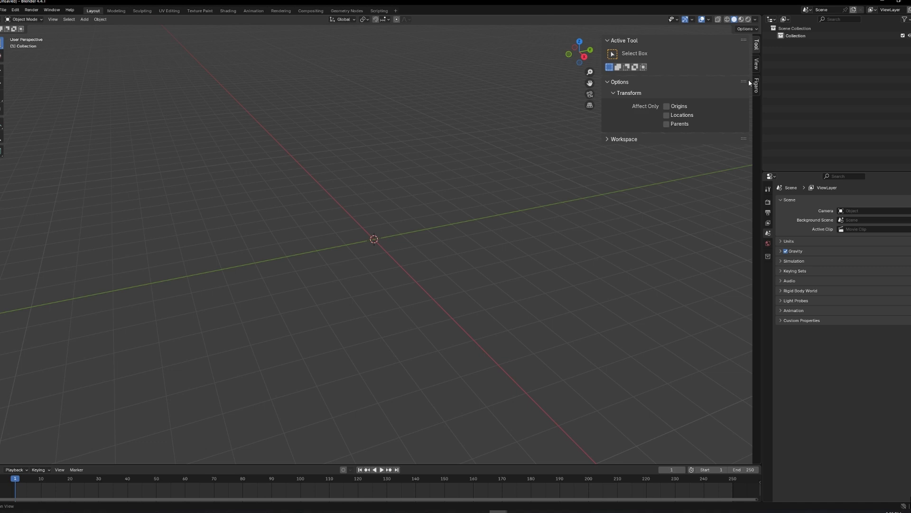
- Show the Figaro sidebar panel to start building the stick-figure base mesh
click(674, 113)
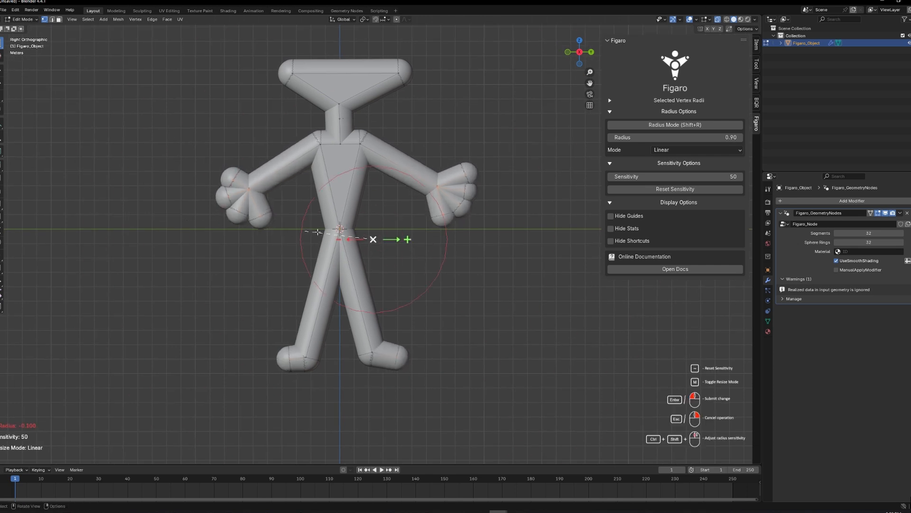
mouse_move(106, 251)
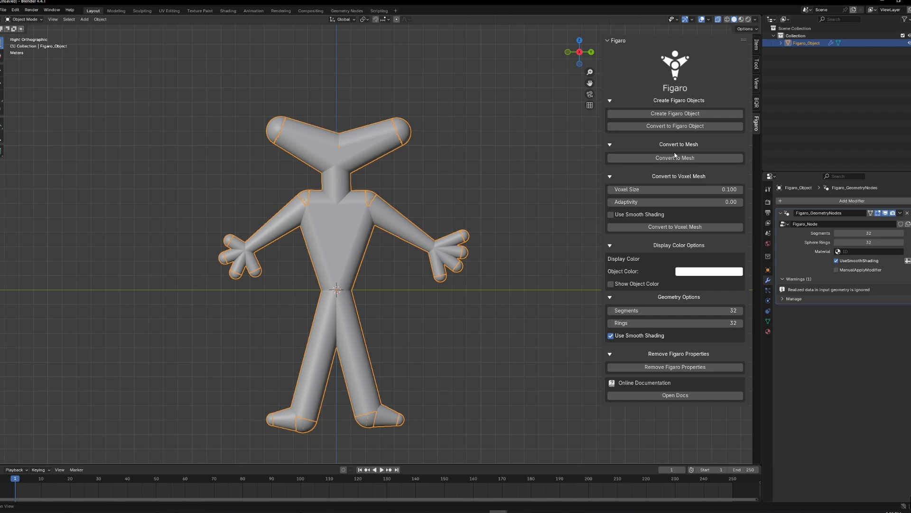
mouse_move(444, 239)
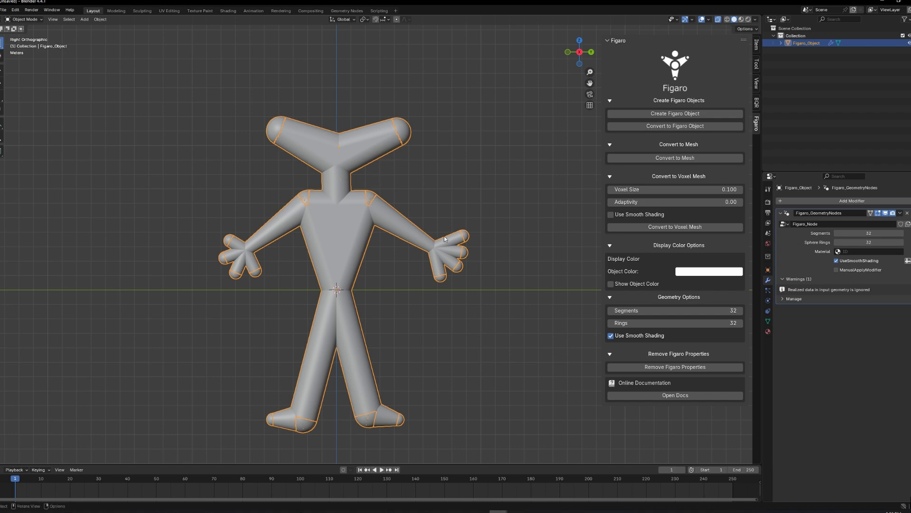
- Convert the Figaro figure to an ordinary mesh and enable smooth shading for voxel conversion
click(675, 157)
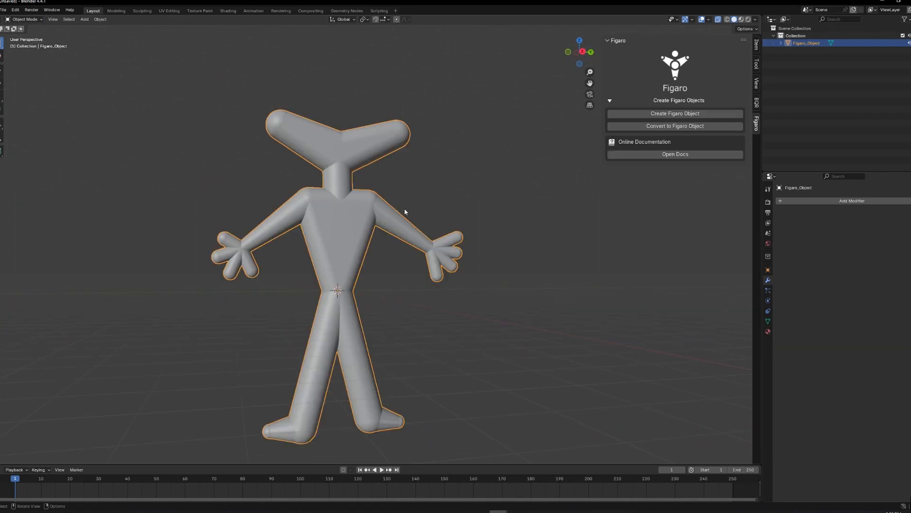
mouse_move(512, 157)
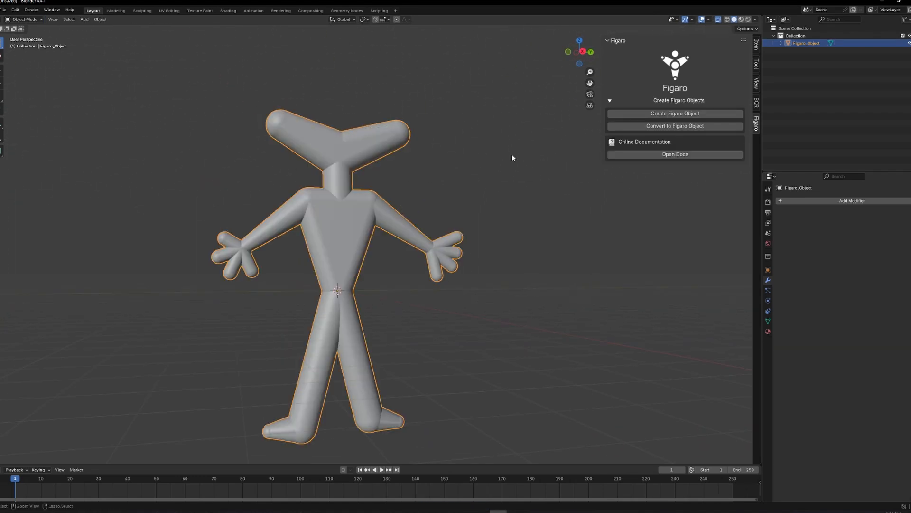
click(674, 126)
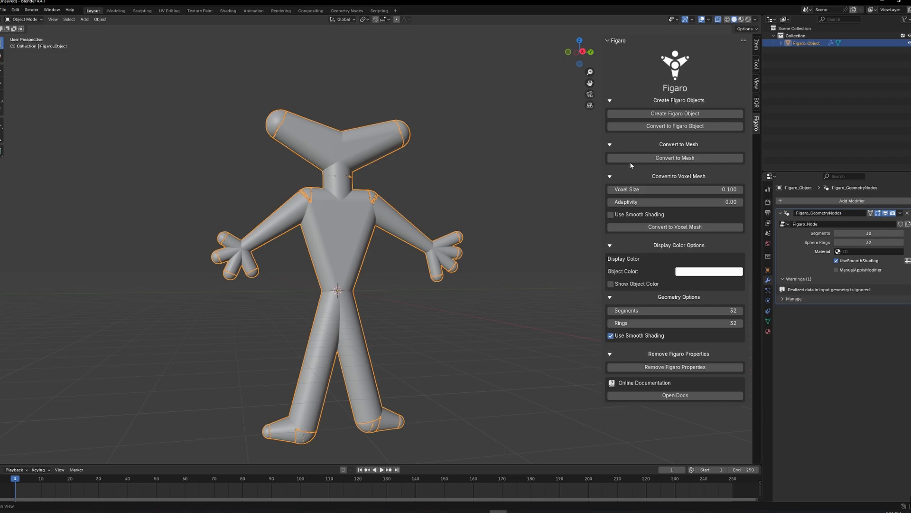
click(610, 144)
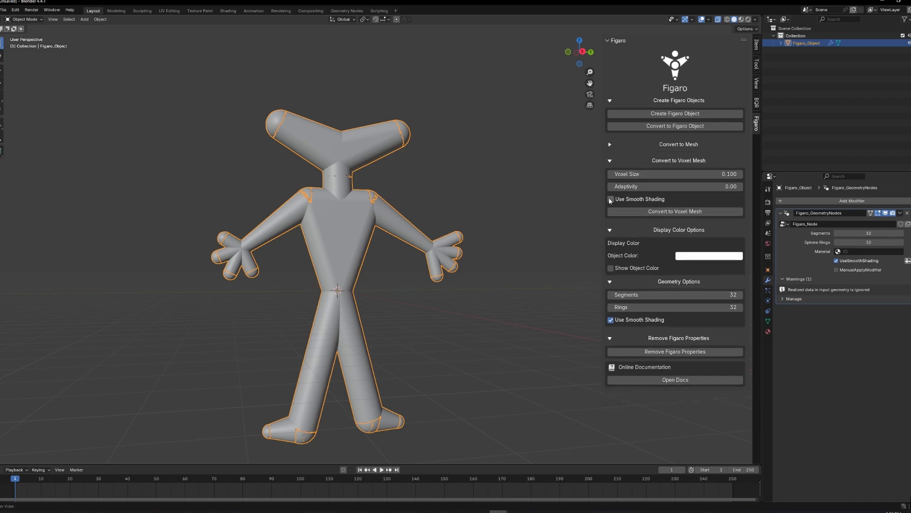
click(674, 211)
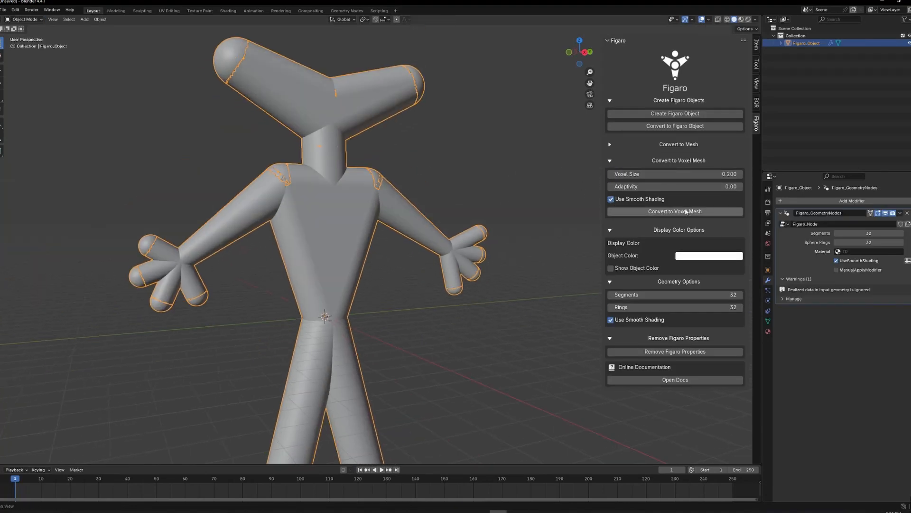
- Convert the stick figure into a voxel mesh and apply its Subdivision smoothing permanently
click(674, 210)
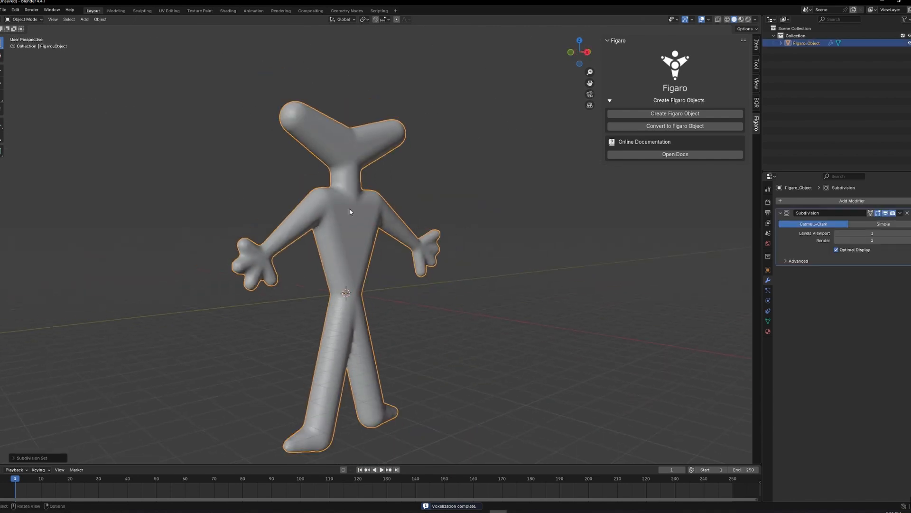
click(906, 212)
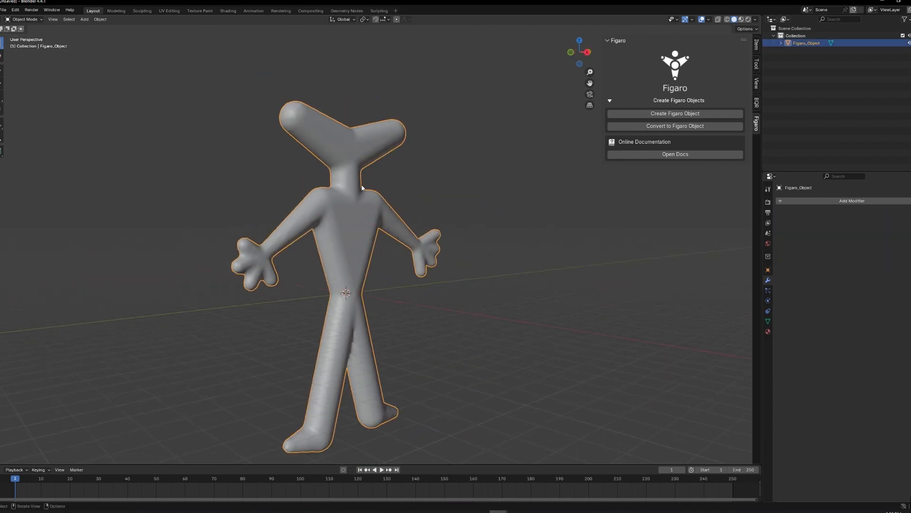
click(674, 126)
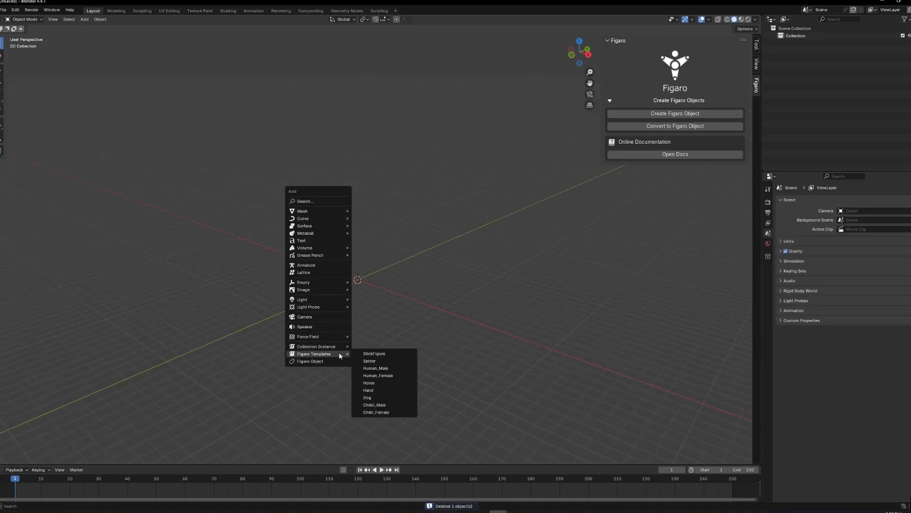
- Append the StickFigure, Human_Male, Horse, Dog and Chibi_Male templates and space them side by side
click(374, 353)
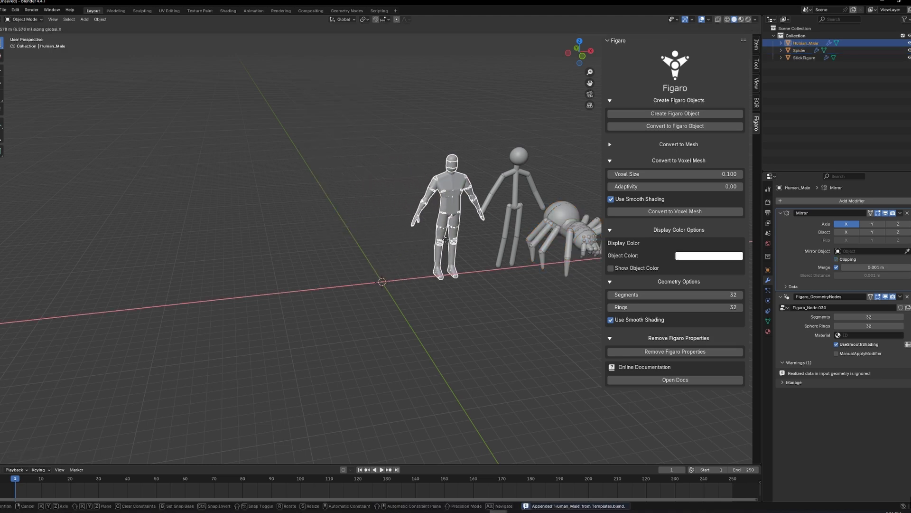
click(674, 113)
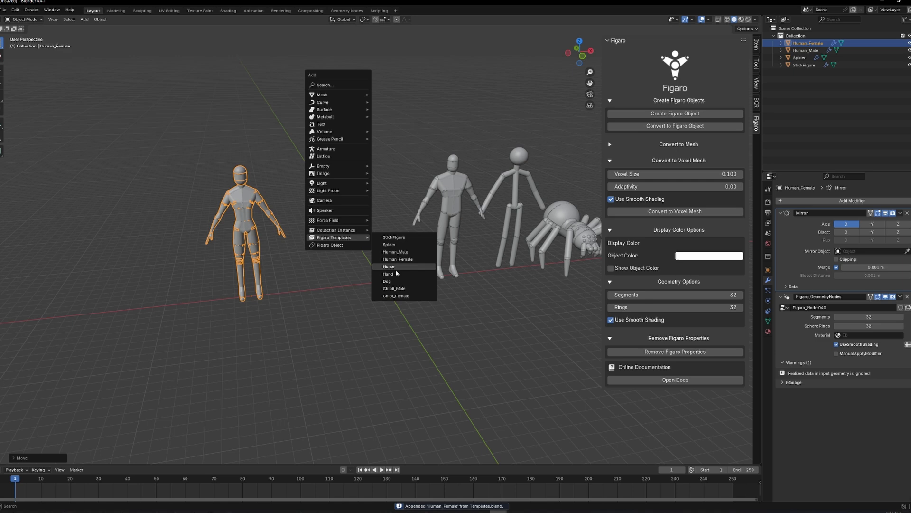
click(389, 266)
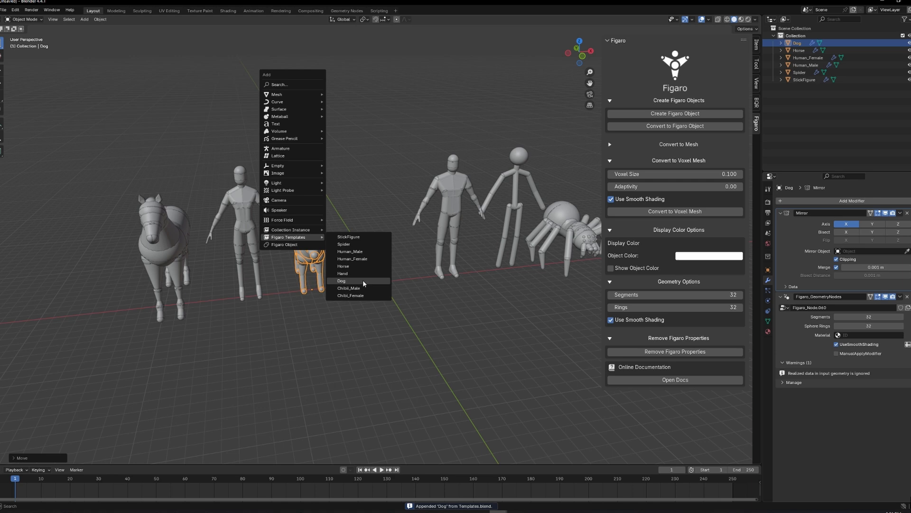
click(349, 287)
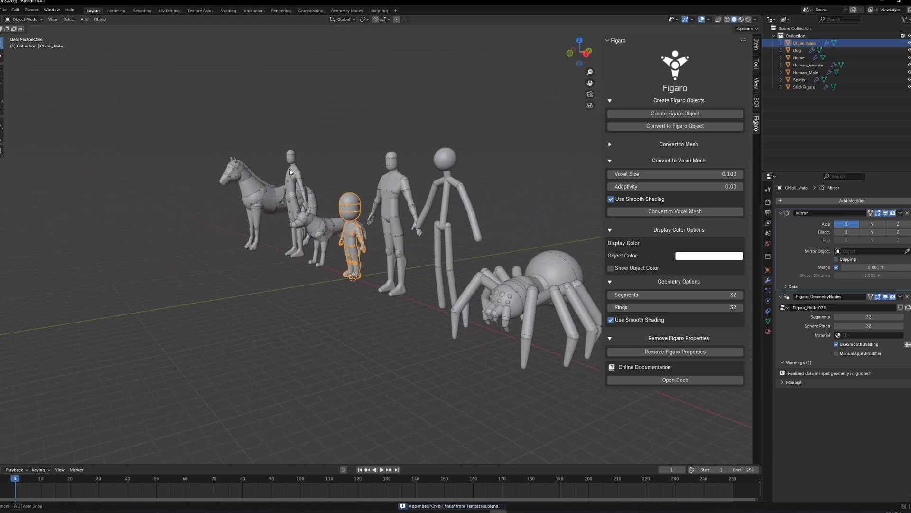
click(805, 86)
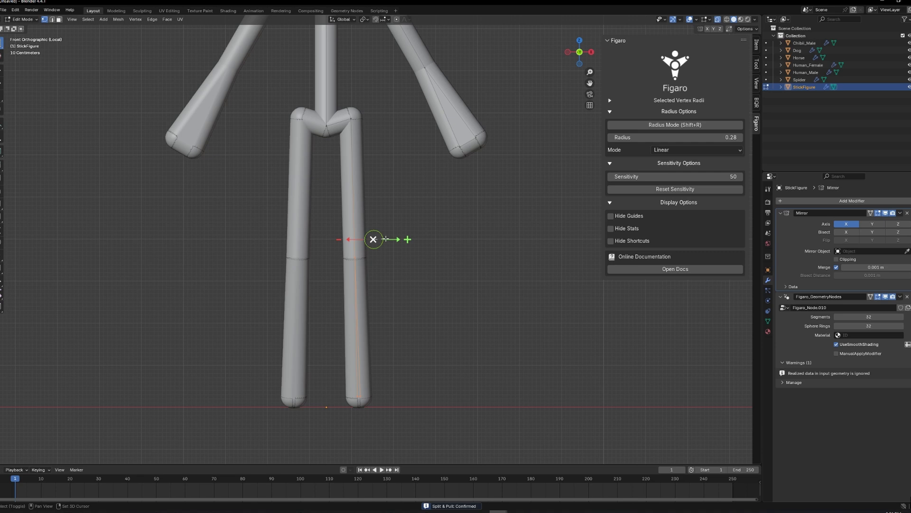
- Zoom on the isolated StickFigure's legs while adding knee joints with Split & Pull
scroll(down, 3)
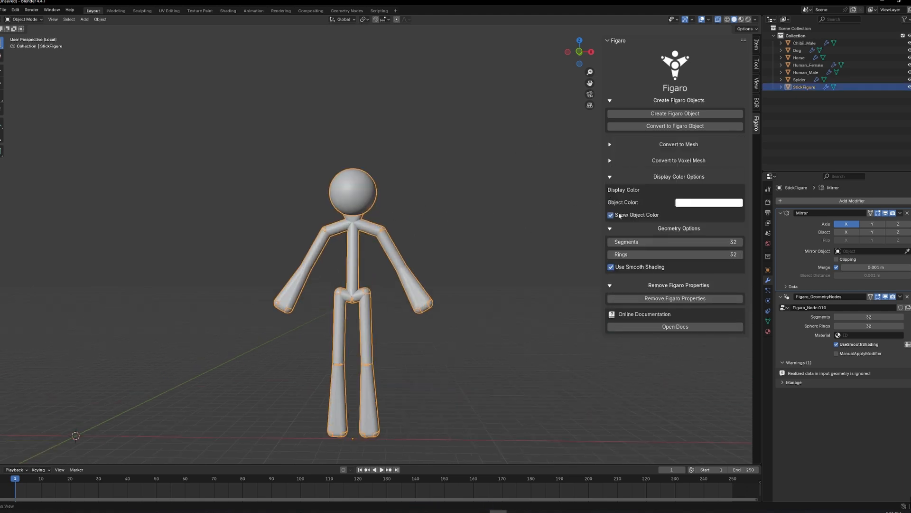
- Enable Show Object Color and set the StickFigure's display colour to pink
click(708, 202)
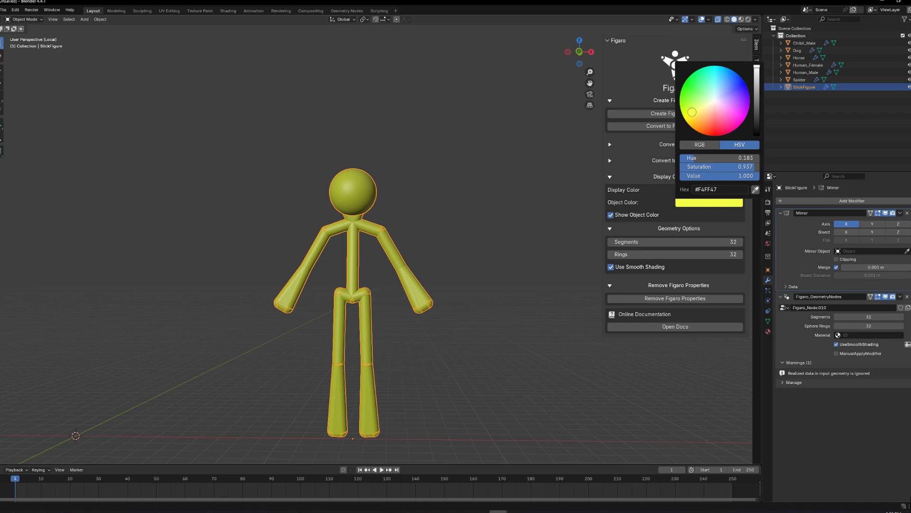
click(725, 111)
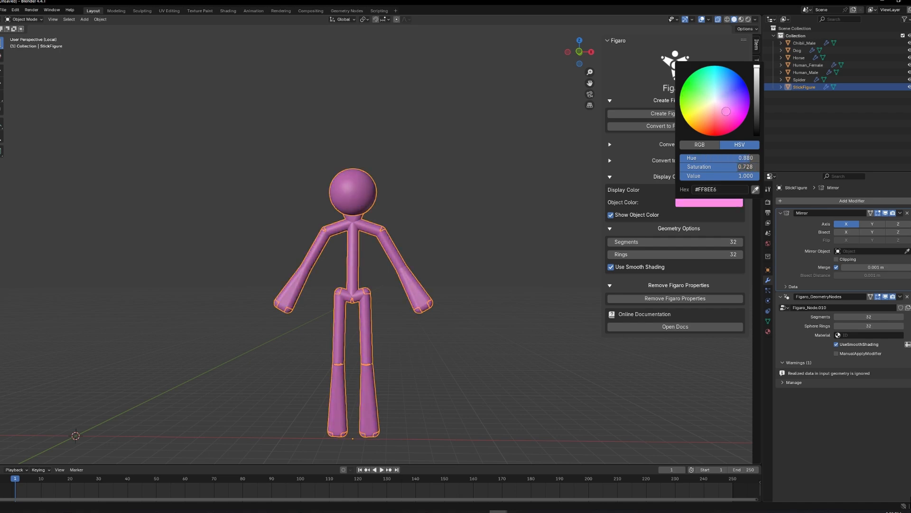
click(515, 232)
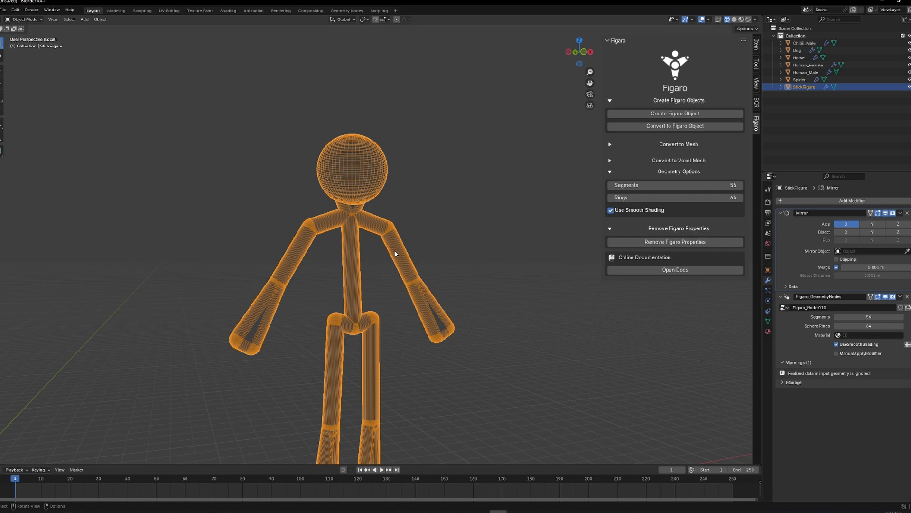
- Voxel-convert the 56-segment, 64-ring StickFigure and return the view to solid shading
click(610, 171)
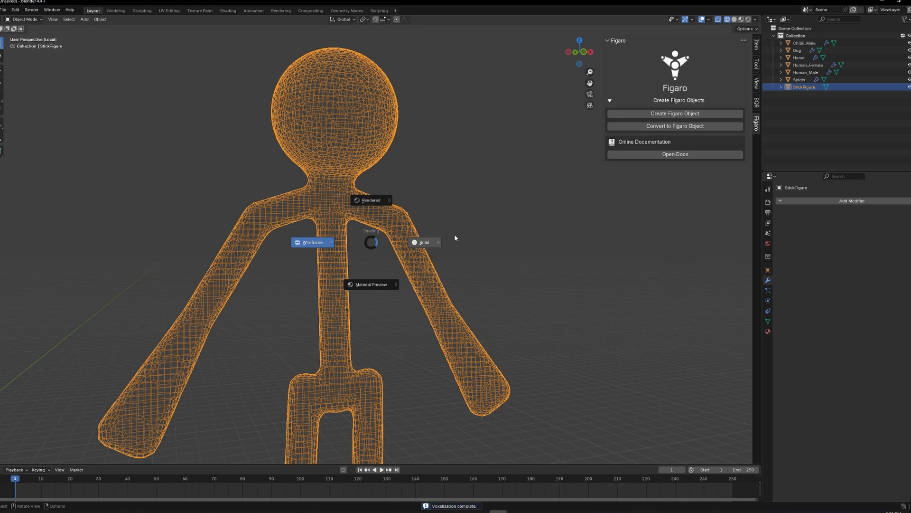
click(422, 242)
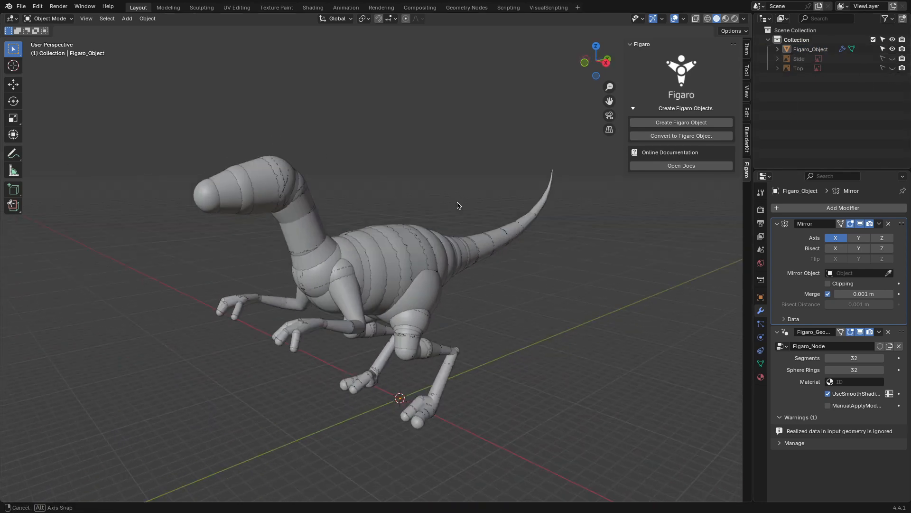
- Voxel-convert the dinosaur Figaro_Object into one seamless smooth mesh
click(681, 135)
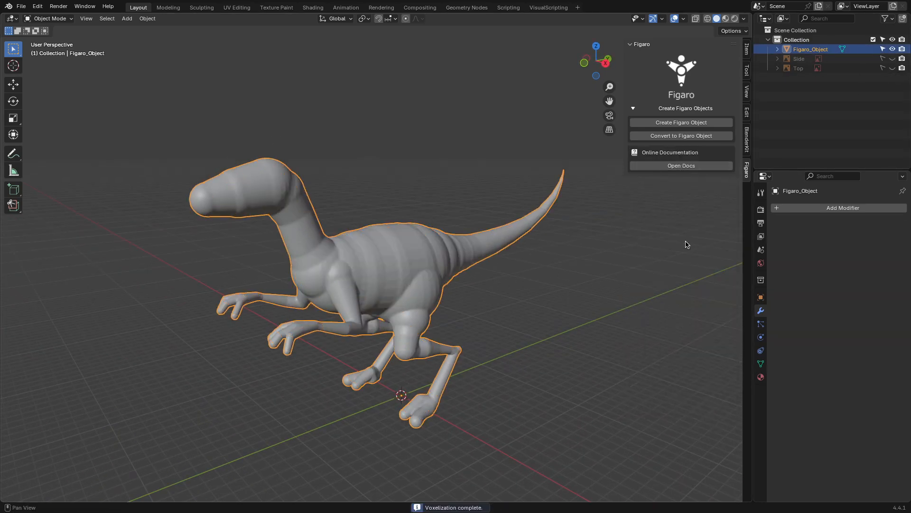